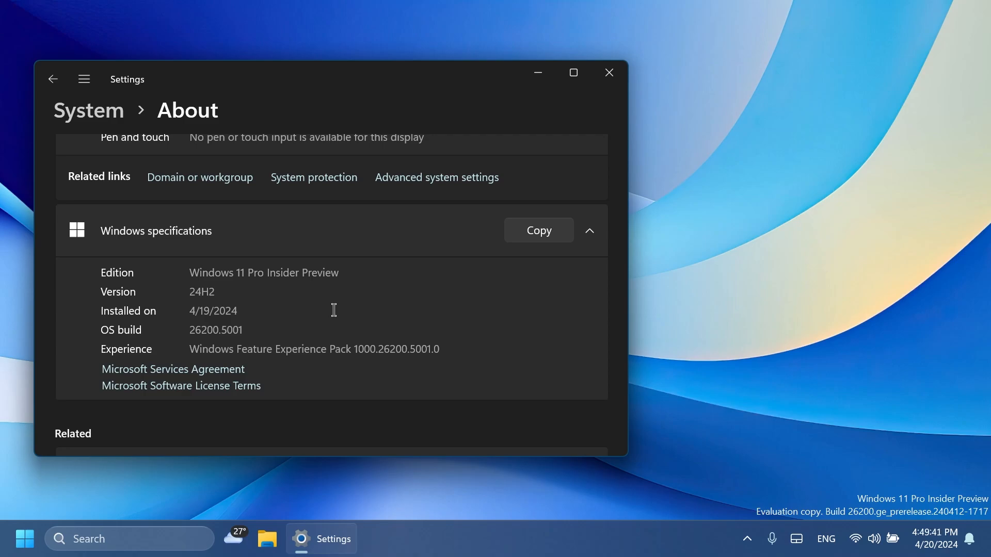
Step: Close the About page showing Windows 11 Pro Insider Preview 24H2, build 26200.5001
{"action": "left_click", "coordinate": [608, 72]}
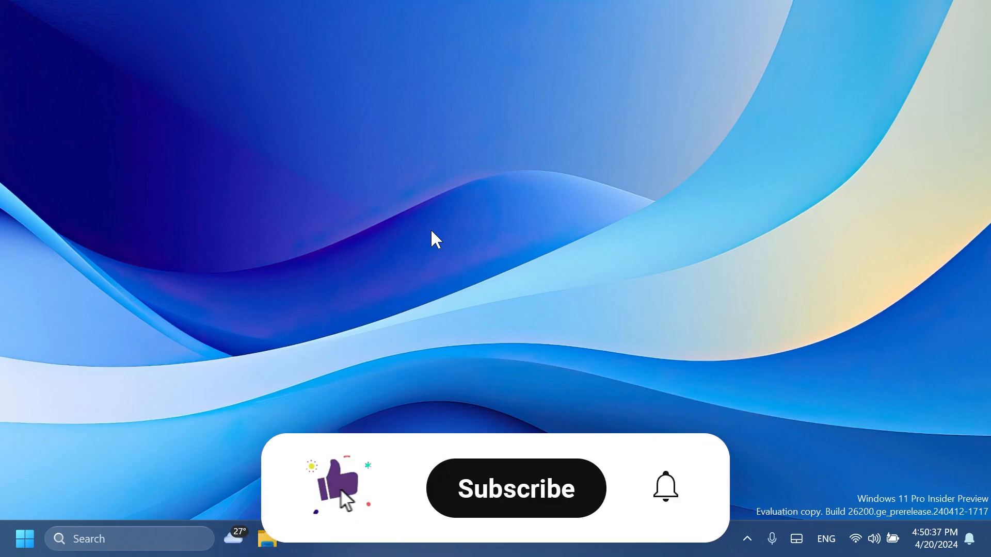
{"action": "left_click", "coordinate": [515, 488]}
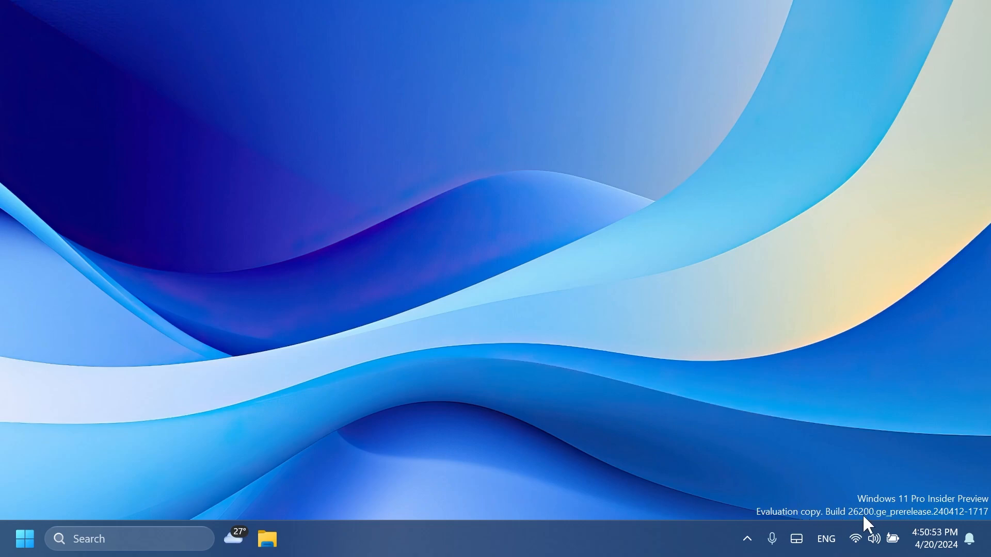
{"action": "mouse_move", "coordinate": [751, 481]}
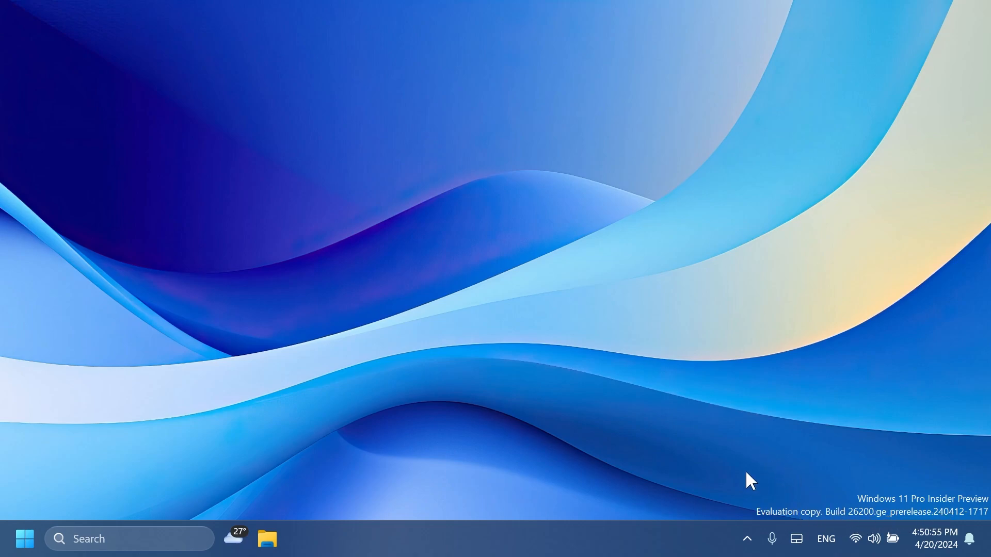
{"action": "mouse_move", "coordinate": [492, 283]}
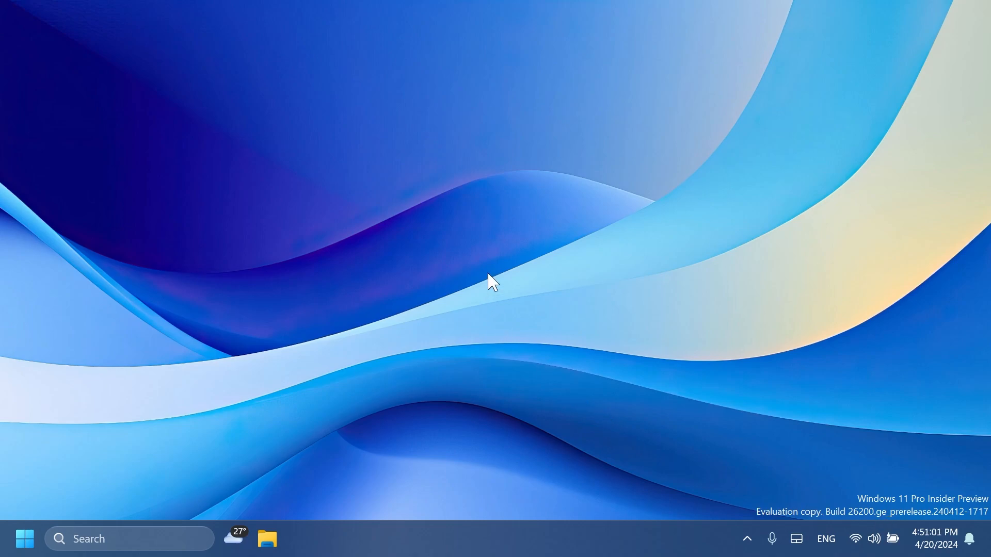
{"action": "mouse_move", "coordinate": [233, 538]}
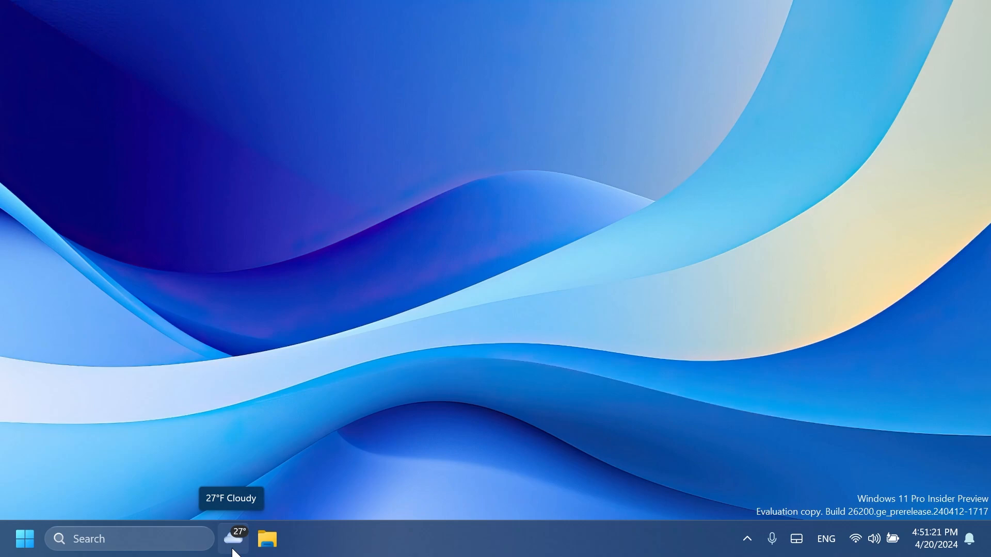
{"action": "left_click", "coordinate": [232, 538]}
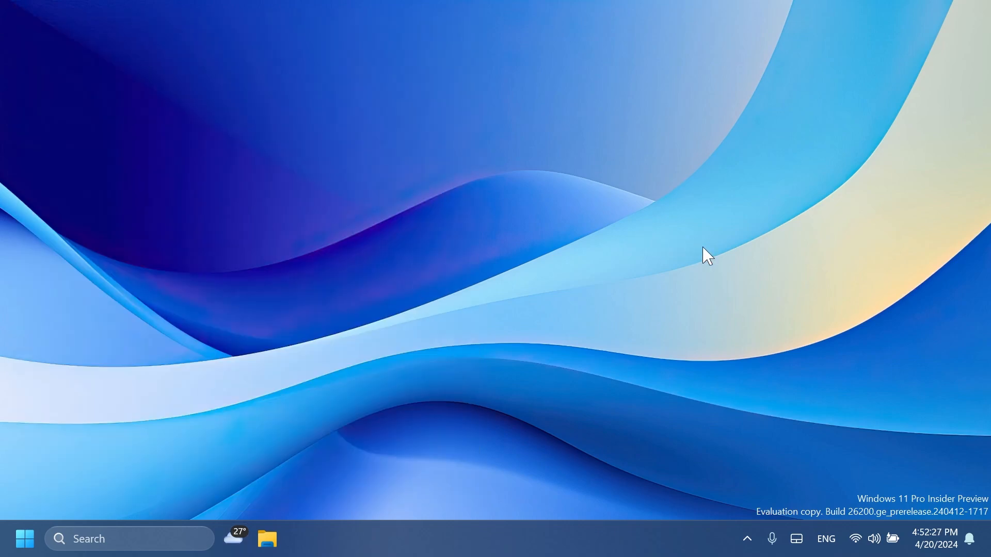
{"action": "mouse_move", "coordinate": [862, 448]}
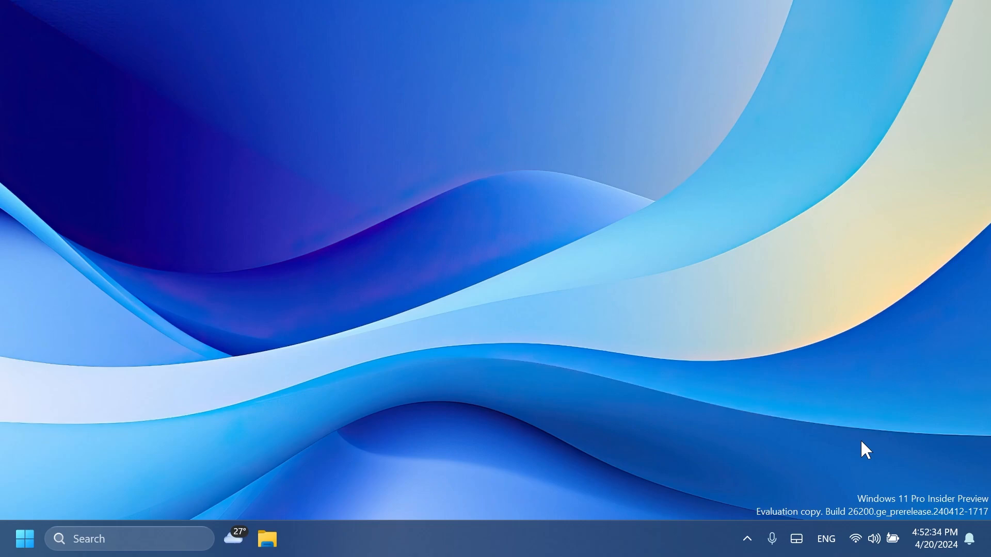
Step: Open Quick Settings from the network, volume and battery cluster in the system tray
{"action": "left_click", "coordinate": [864, 538]}
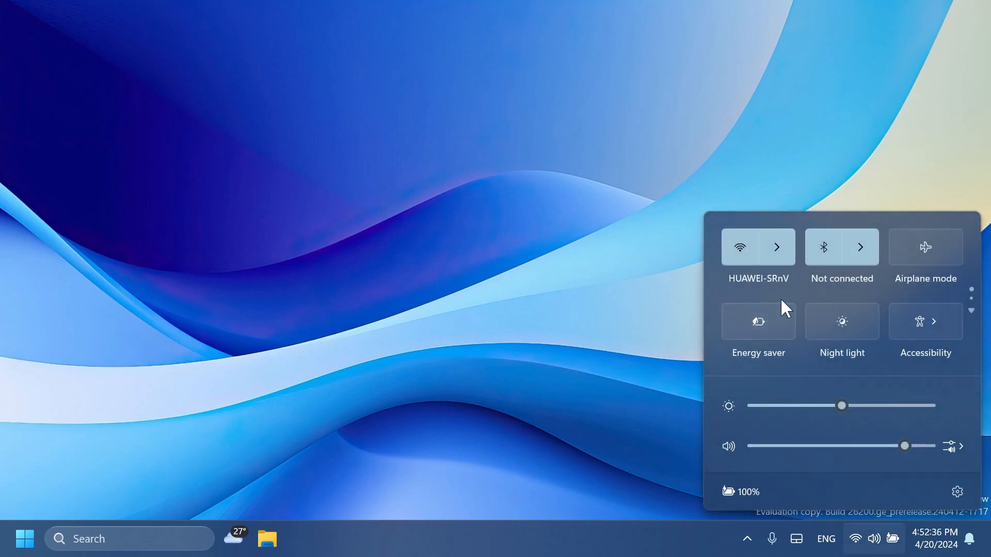
Step: Toggle Energy saver on and back off, then bring up the Start menu
{"action": "left_click", "coordinate": [758, 321]}
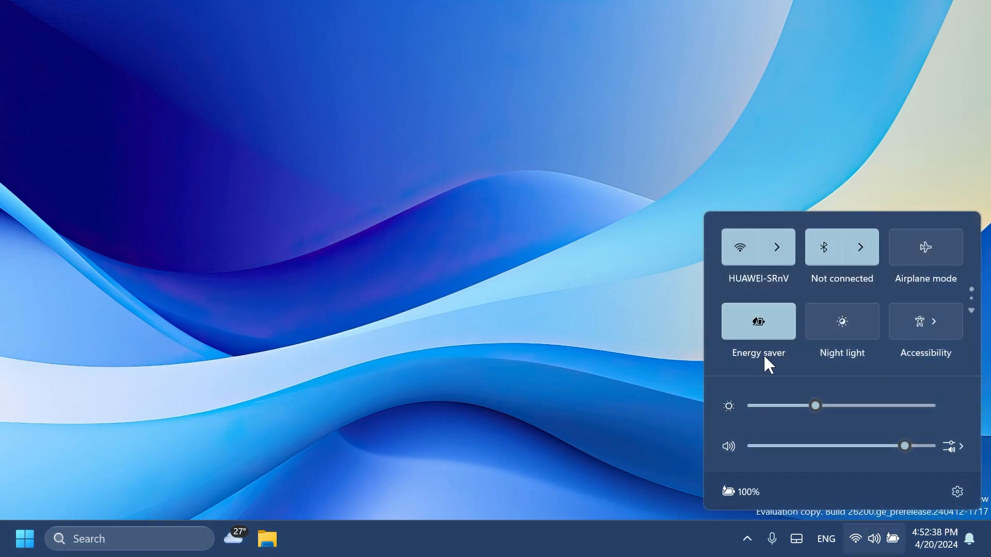
{"action": "left_click", "coordinate": [758, 321]}
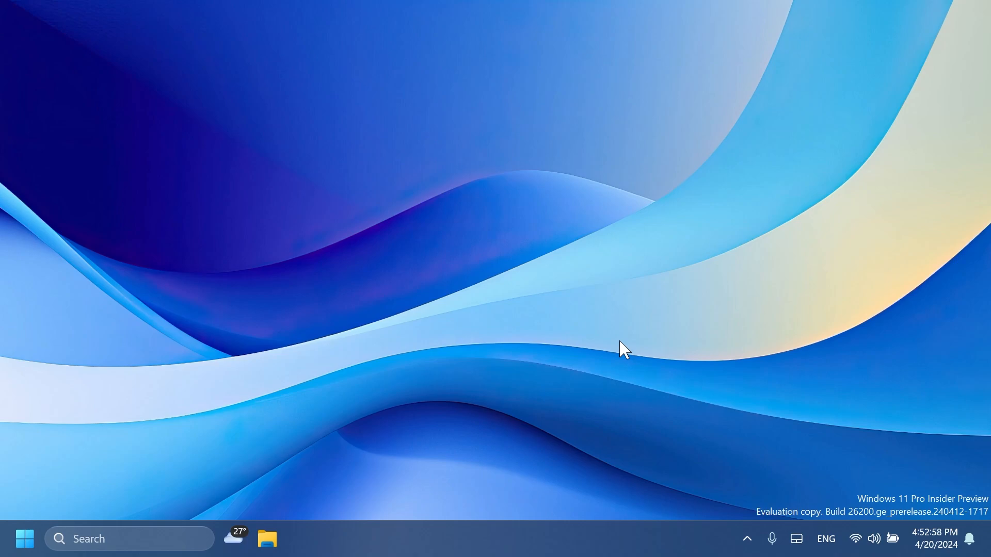
{"action": "left_click", "coordinate": [25, 539]}
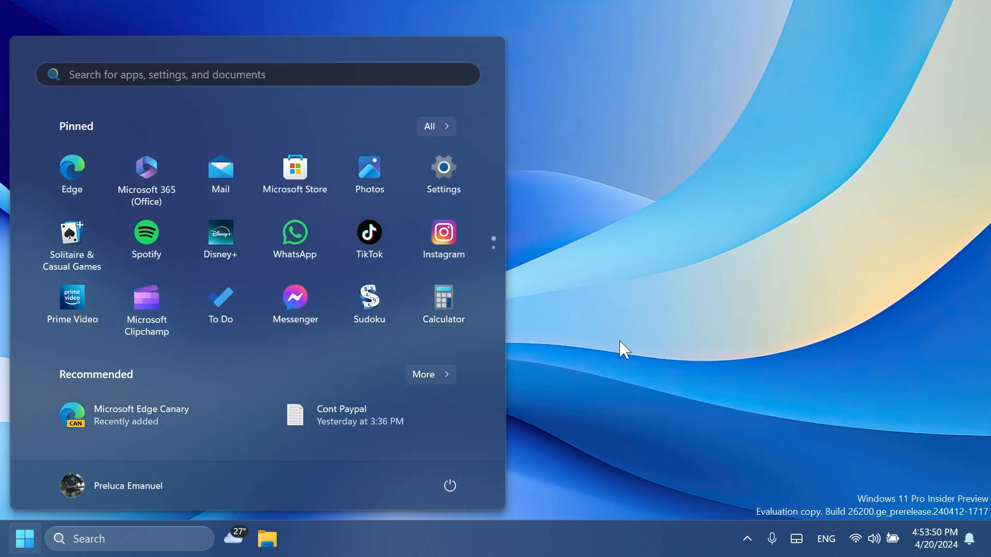
Step: Search 'fo' to reach the Fonts page, follow the legacy Fonts Control Panel link, then close Settings
{"action": "type", "text": "fo"}
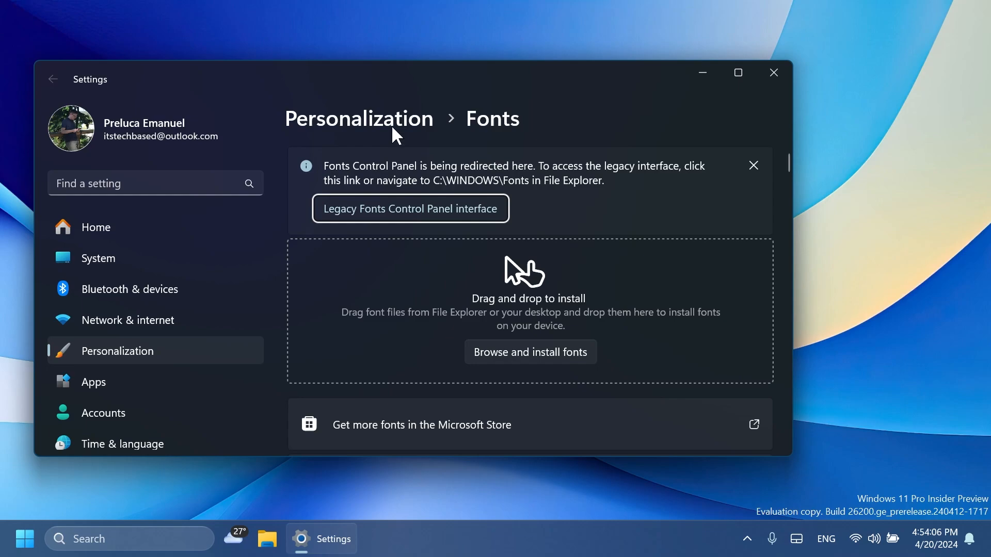
{"action": "mouse_move", "coordinate": [588, 233]}
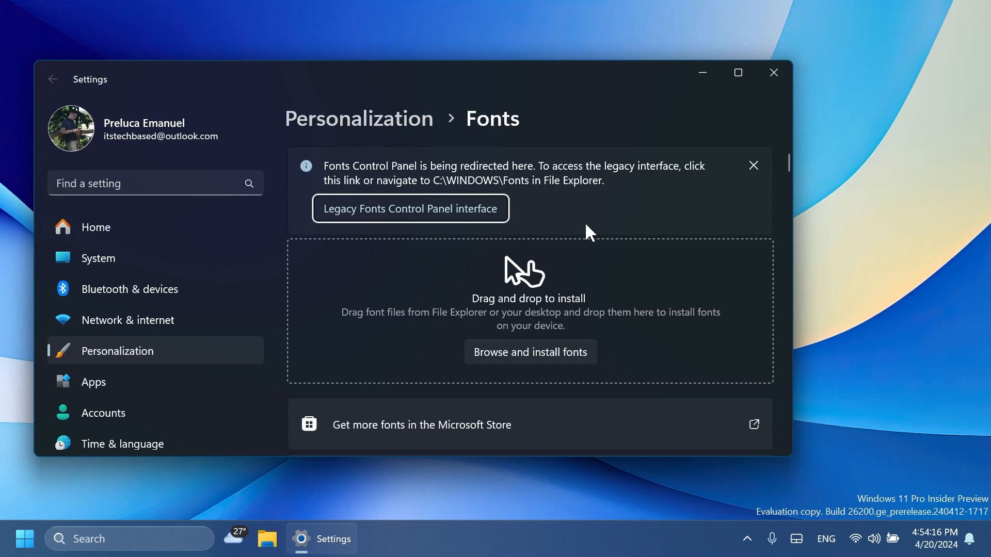
{"action": "mouse_move", "coordinate": [509, 183]}
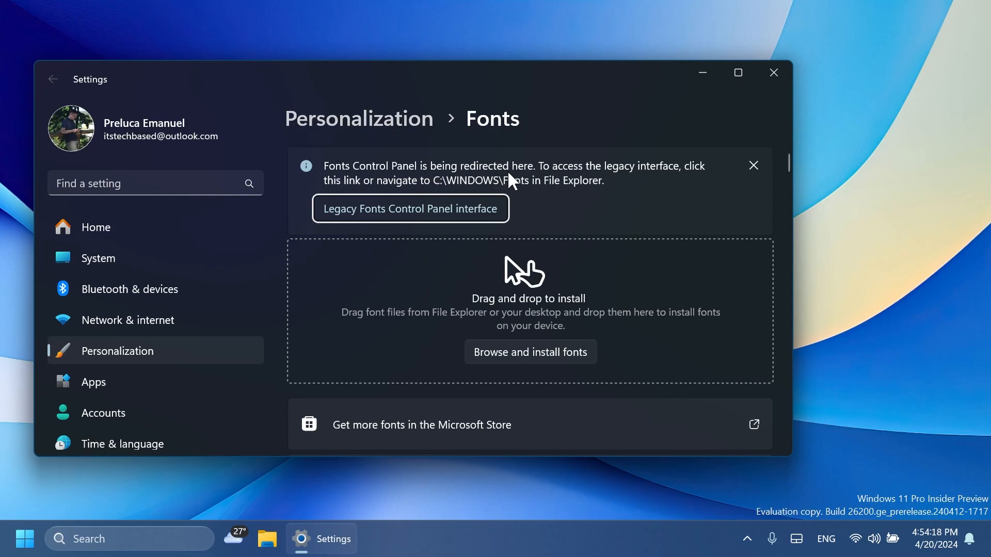
{"action": "mouse_move", "coordinate": [672, 186]}
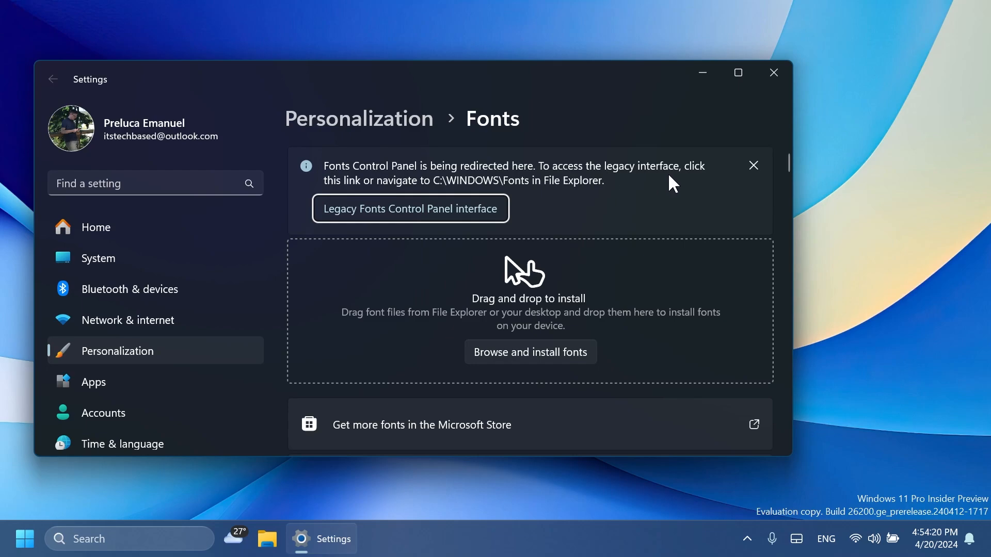
{"action": "mouse_move", "coordinate": [466, 194]}
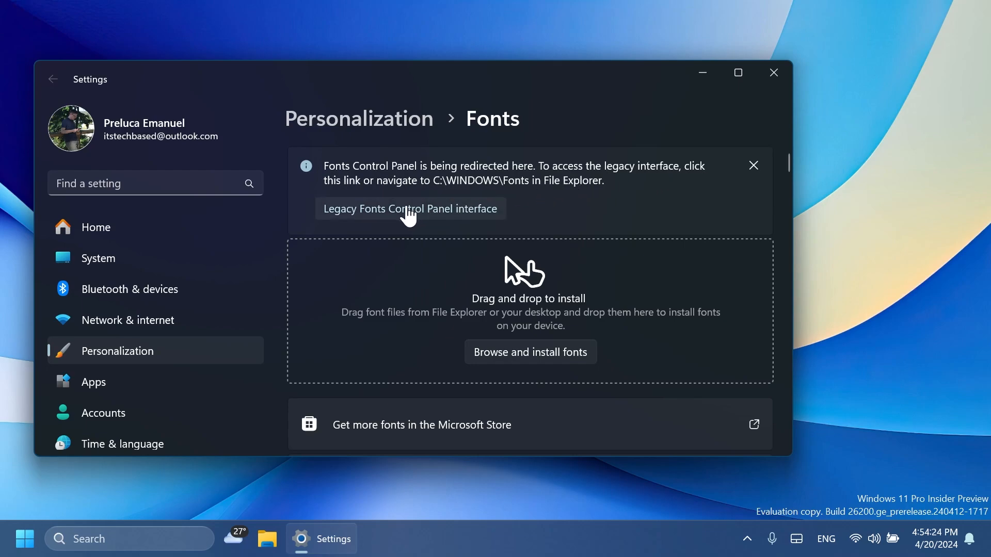
{"action": "left_click", "coordinate": [411, 209]}
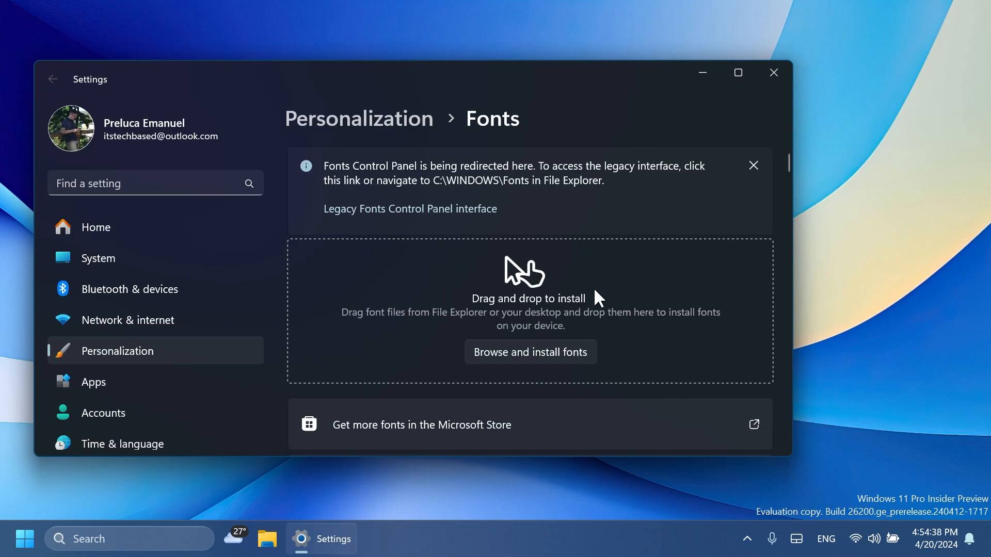
{"action": "left_click", "coordinate": [773, 72]}
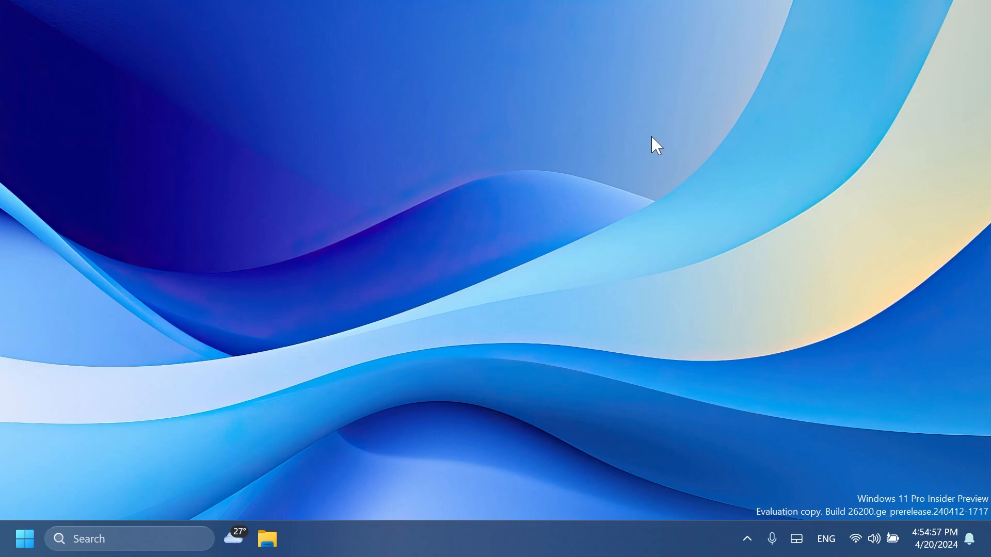
{"action": "left_click", "coordinate": [855, 539]}
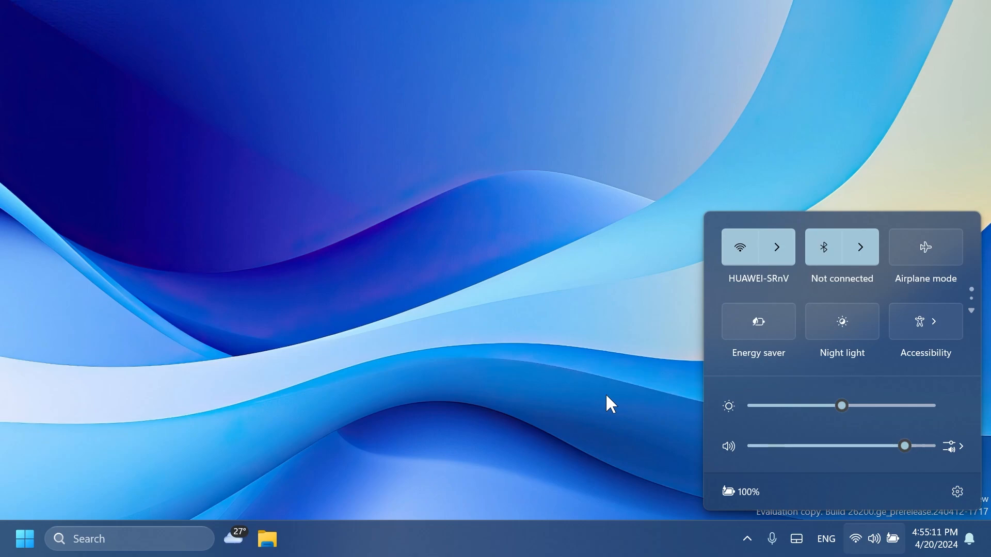
{"action": "left_click", "coordinate": [509, 236]}
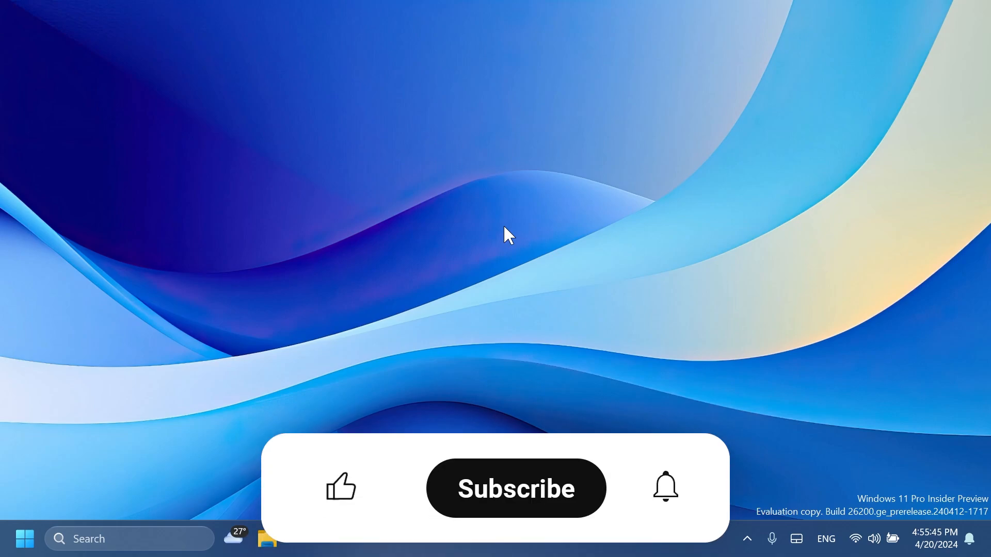
{"action": "left_click", "coordinate": [340, 488]}
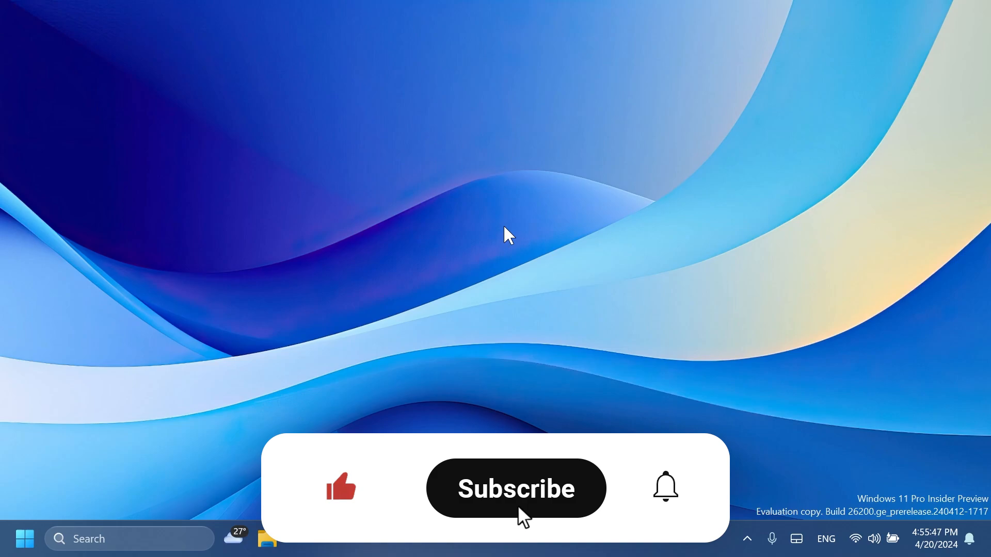
{"action": "left_click", "coordinate": [515, 488]}
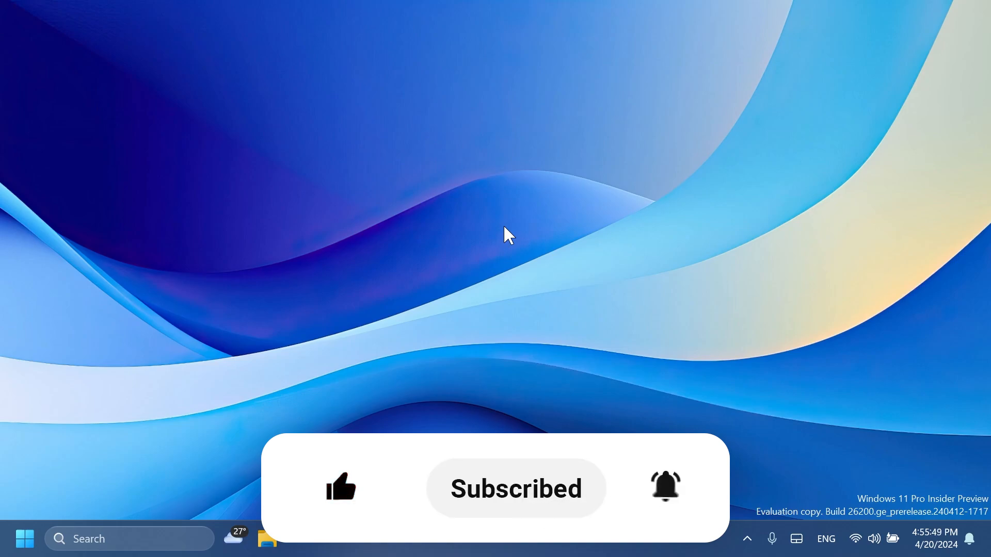